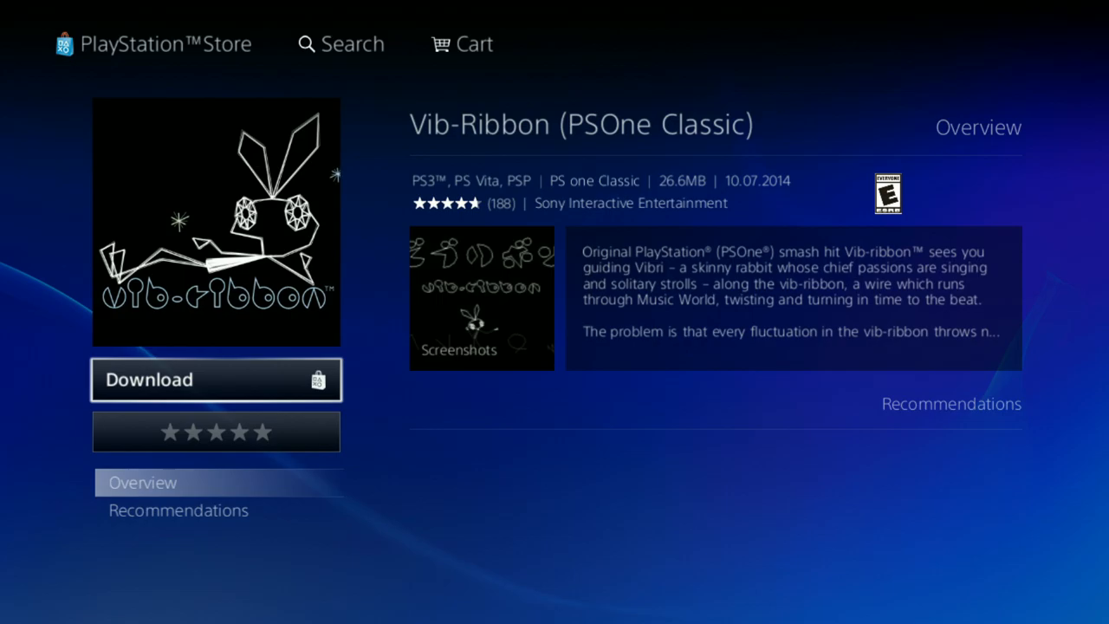
Save the six-track audio CD image to disk as 'Last Little While - Fade.bin'.
{"action": "left_click", "coordinate": [214, 380]}
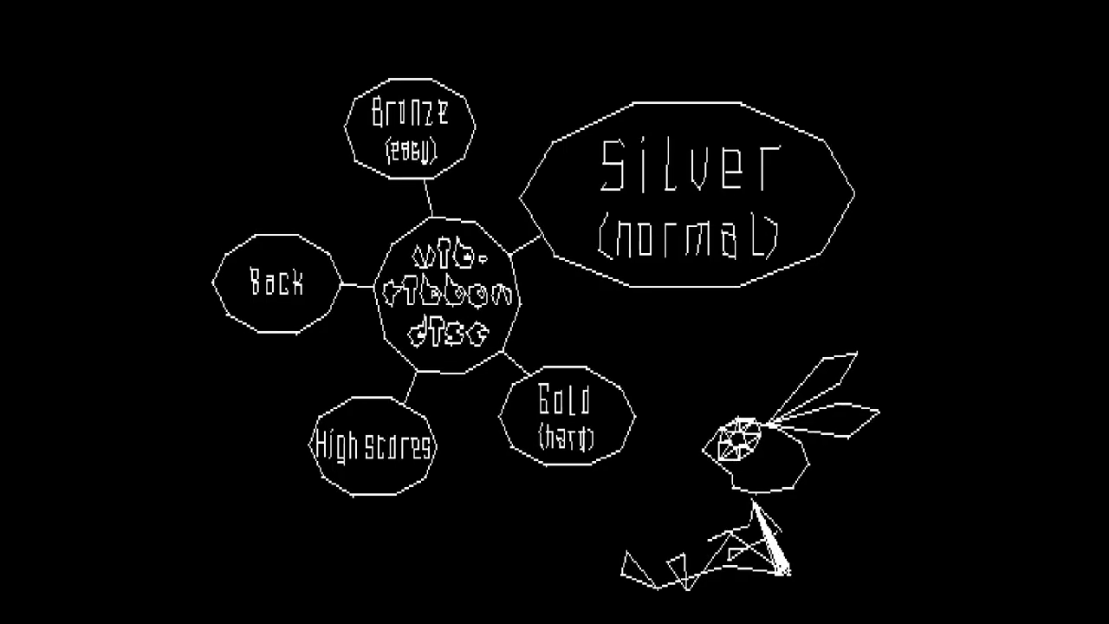
{"action": "left_click", "coordinate": [702, 204]}
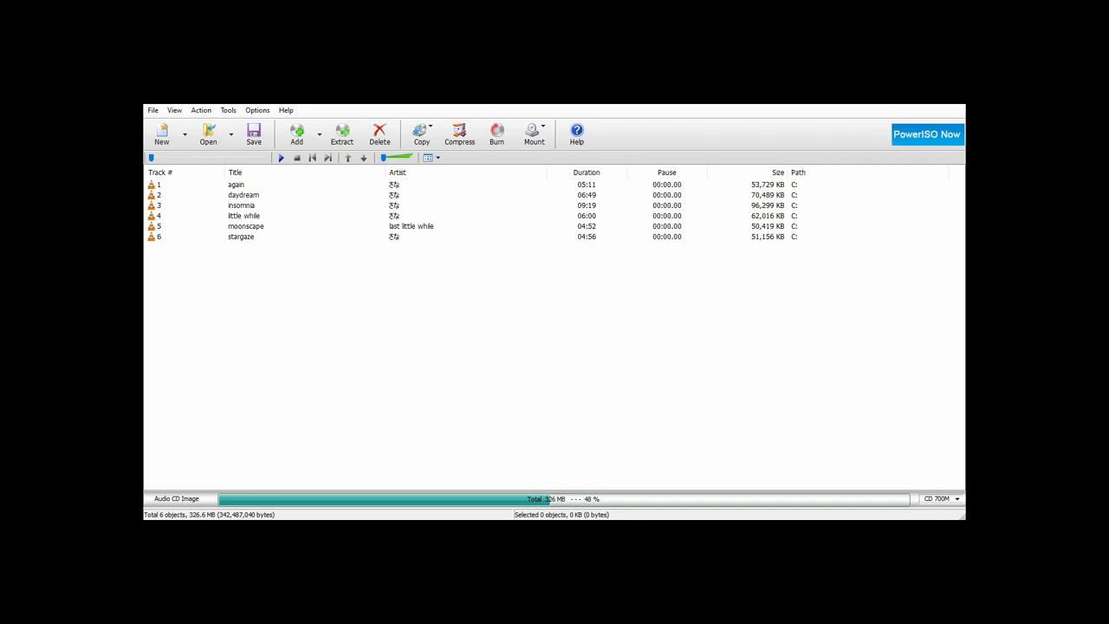
{"action": "left_click", "coordinate": [253, 135]}
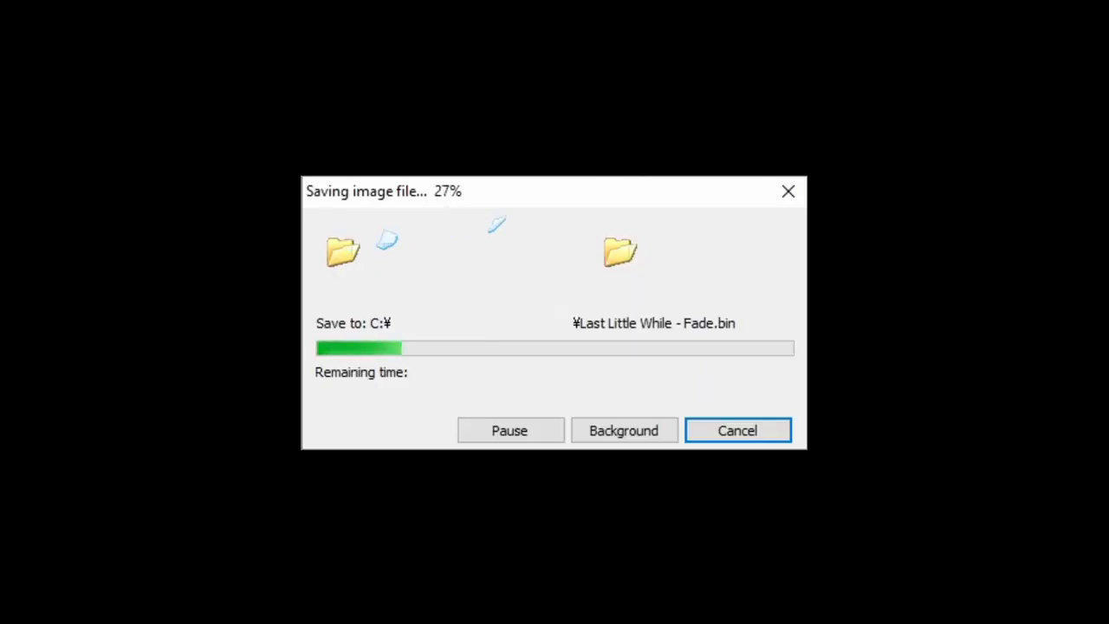